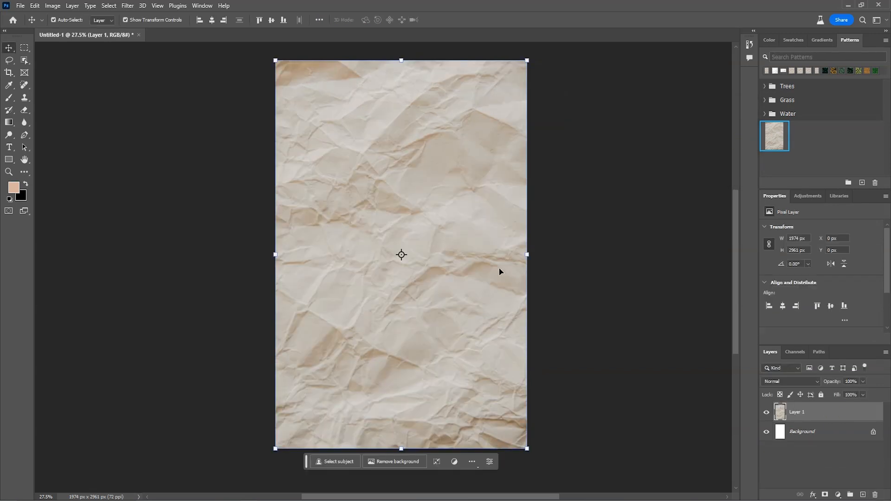
Marquee-select a square in the middle of the crumpled paper and copy it.
{"action": "left_click", "coordinate": [25, 49]}
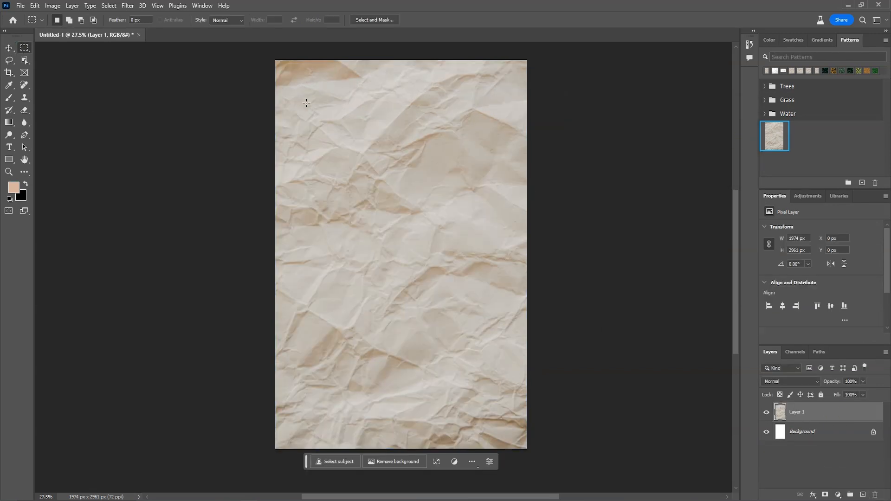
{"action": "left_click_drag", "start_coordinate": [304, 96], "coordinate": [331, 125]}
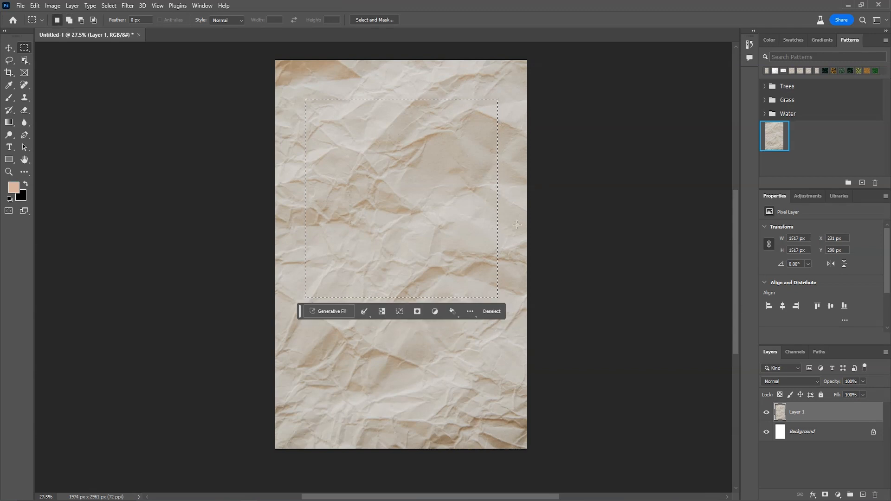
{"action": "key", "text": "ctrl+c"}
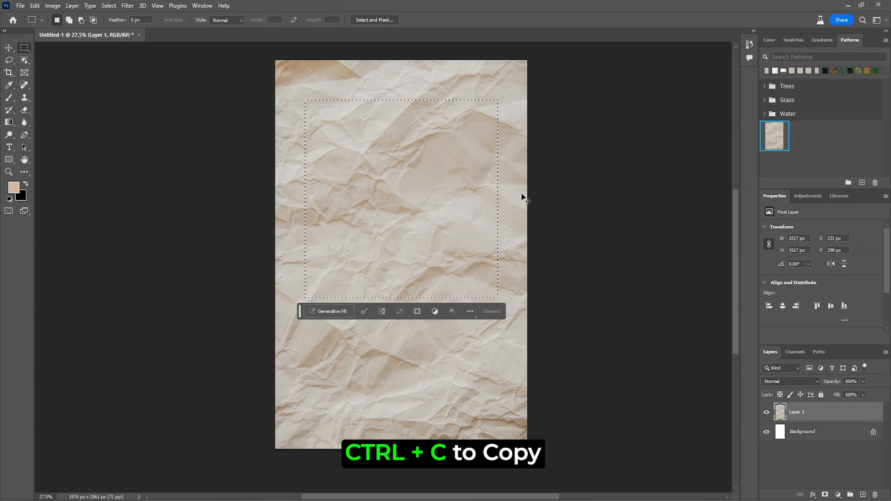
Create a new Clipboard-preset document matching the copied square and choose the Crop tool.
{"action": "key", "text": "ctrl+n"}
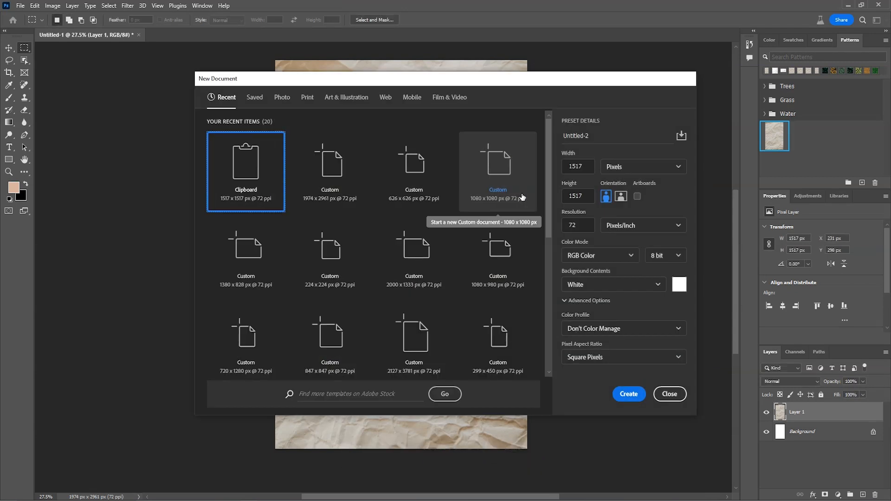
{"action": "left_click", "coordinate": [628, 395]}
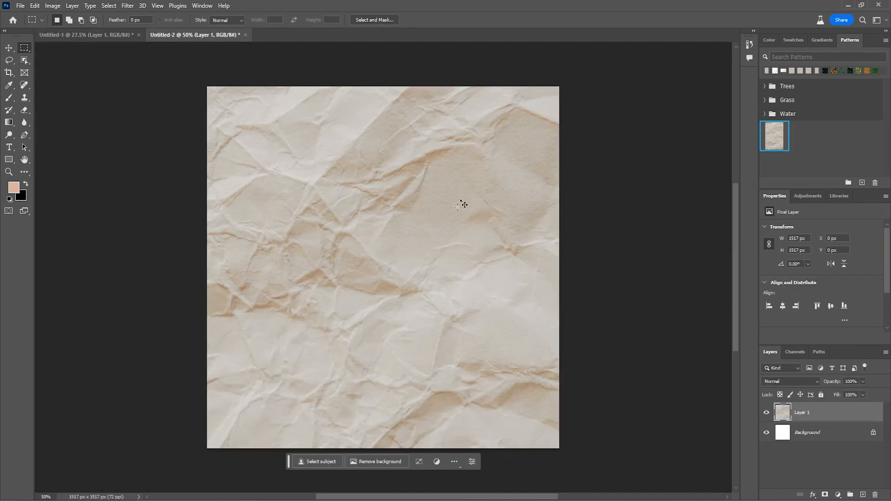
{"action": "left_click", "coordinate": [9, 73]}
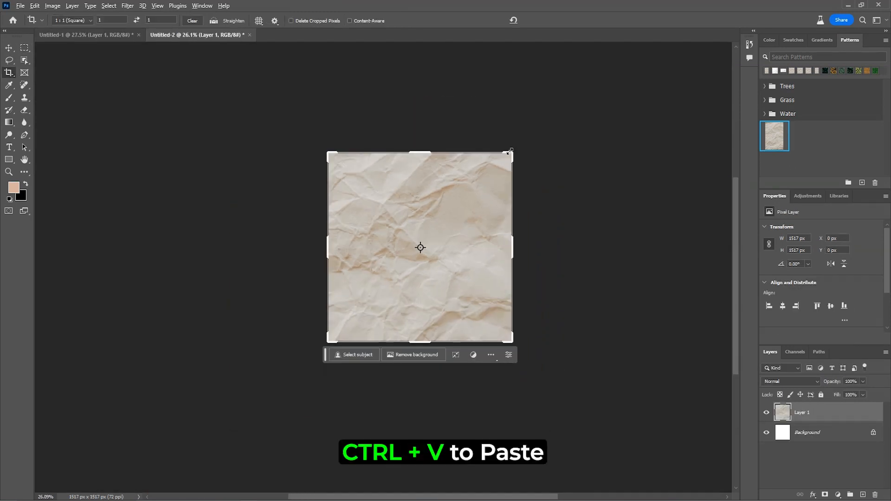
{"action": "left_click", "coordinate": [10, 72]}
{"action": "type", "text": "Seamless clean paper texture, seamless"}
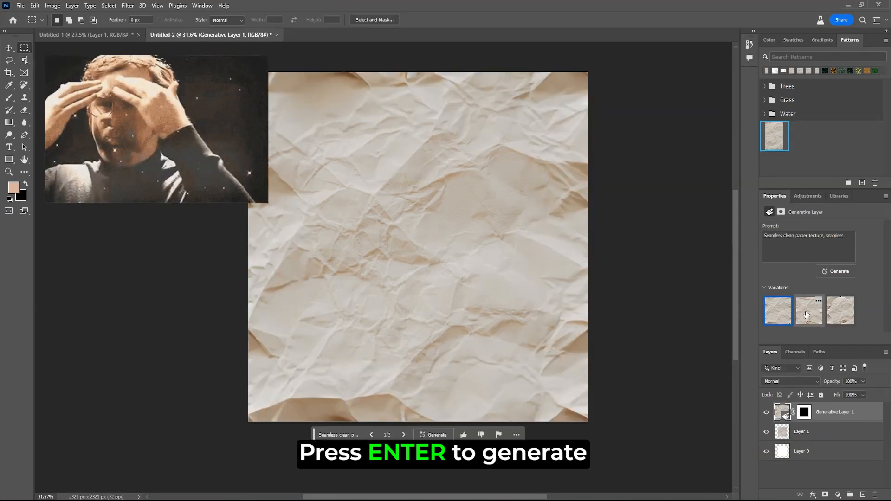
Keep the second generated seamless paper variation.
{"action": "left_click", "coordinate": [808, 311]}
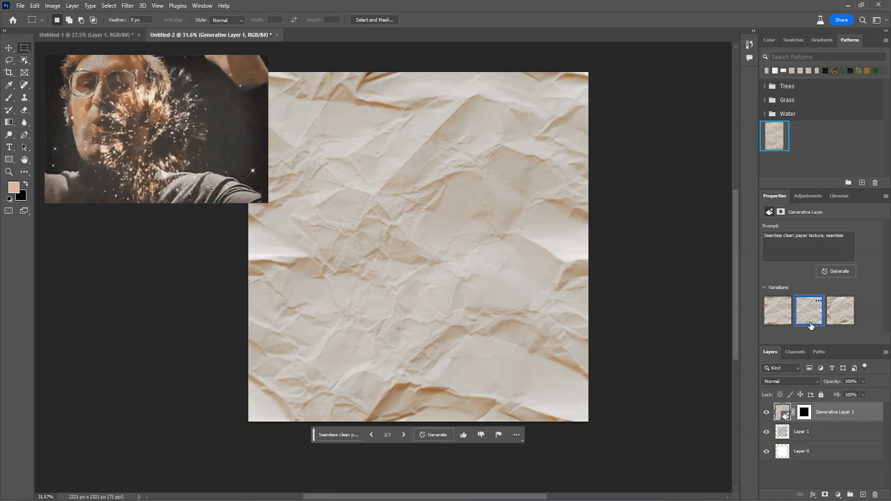
{"action": "left_click", "coordinate": [35, 5]}
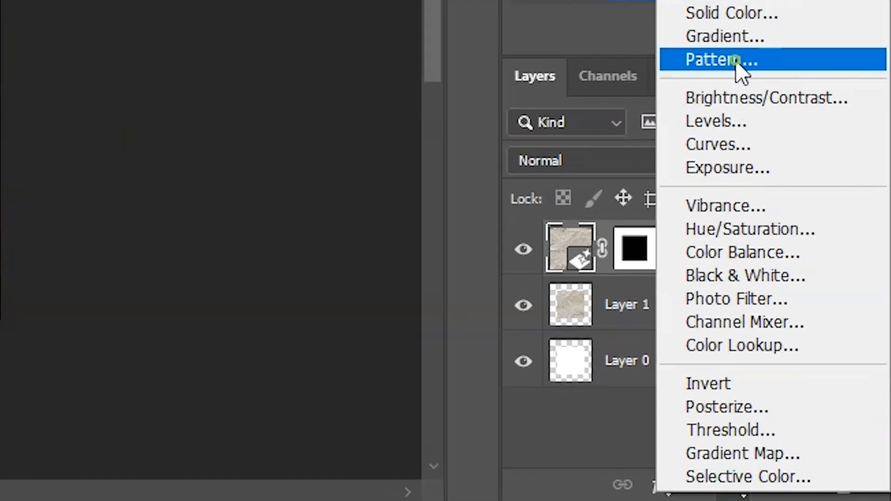
Add a Pattern fill layer using the new paper pattern at scale 59.
{"action": "left_click", "coordinate": [720, 60]}
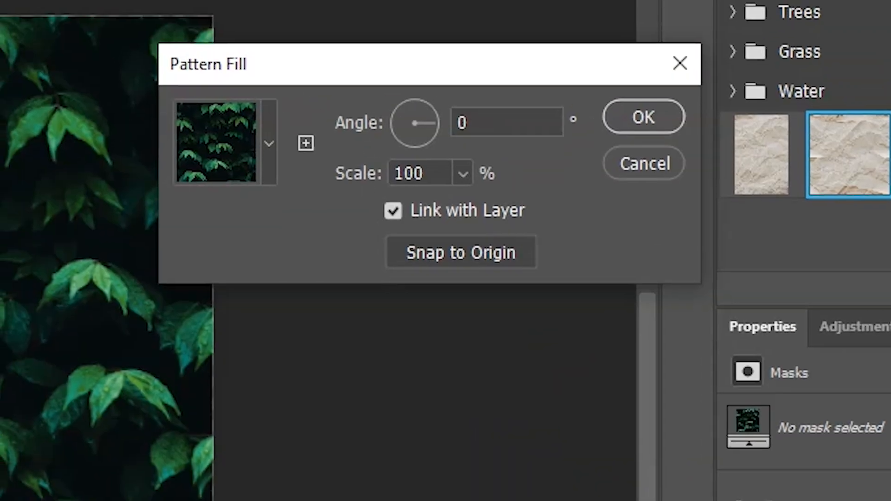
{"action": "left_click", "coordinate": [269, 142]}
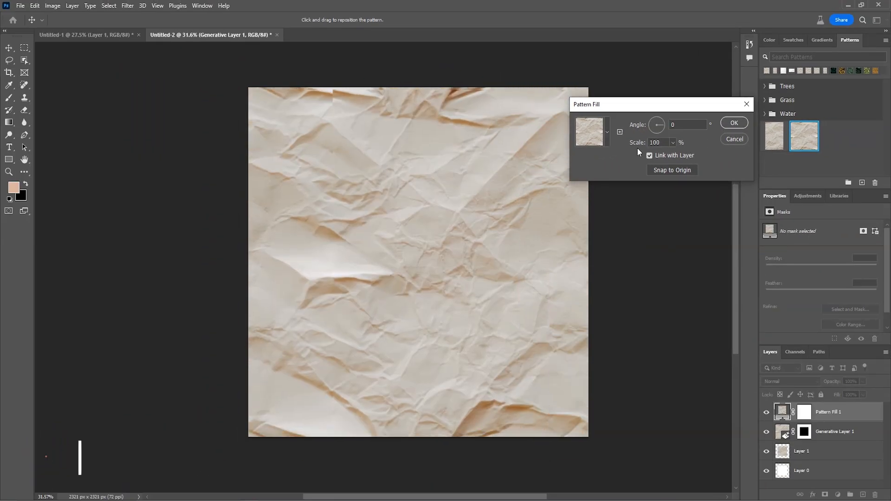
{"action": "type", "text": "59"}
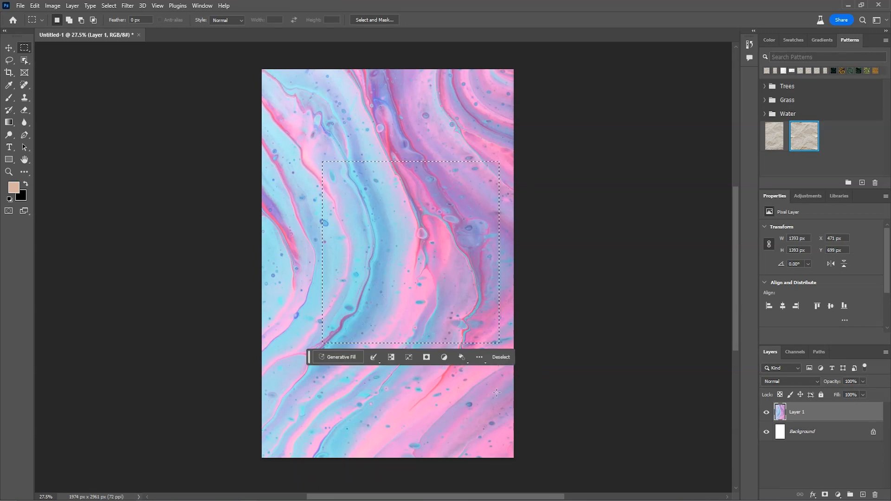
Create a new Clipboard-sized document for the copied pink-blue paint square.
{"action": "left_click", "coordinate": [19, 5]}
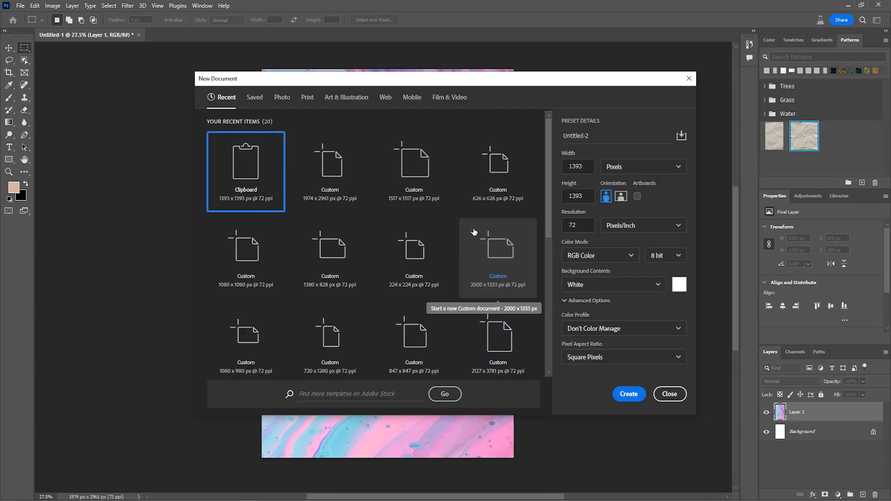
{"action": "left_click", "coordinate": [628, 394]}
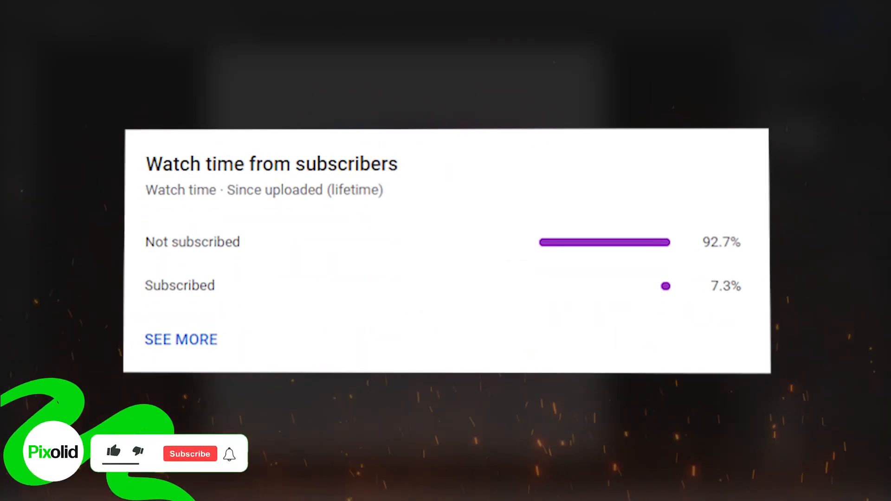
{"action": "left_click", "coordinate": [113, 453]}
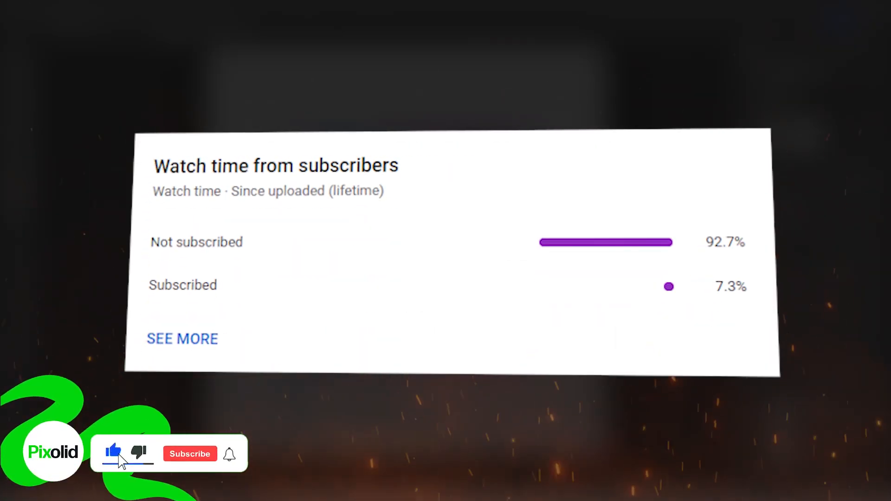
{"action": "left_click", "coordinate": [190, 453]}
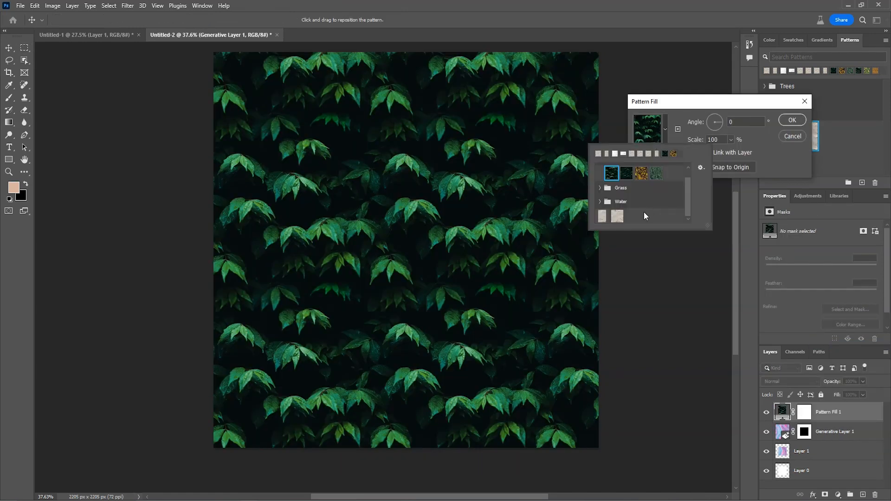
Set the Pattern Fill to the fluid paint pattern tiled at 45% scale.
{"action": "left_click", "coordinate": [631, 216]}
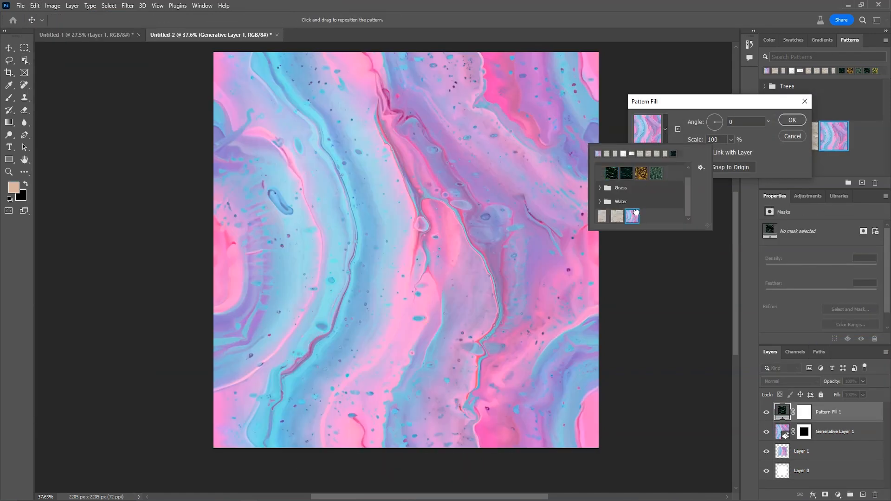
{"action": "left_click", "coordinate": [632, 216]}
{"action": "type", "text": "45"}
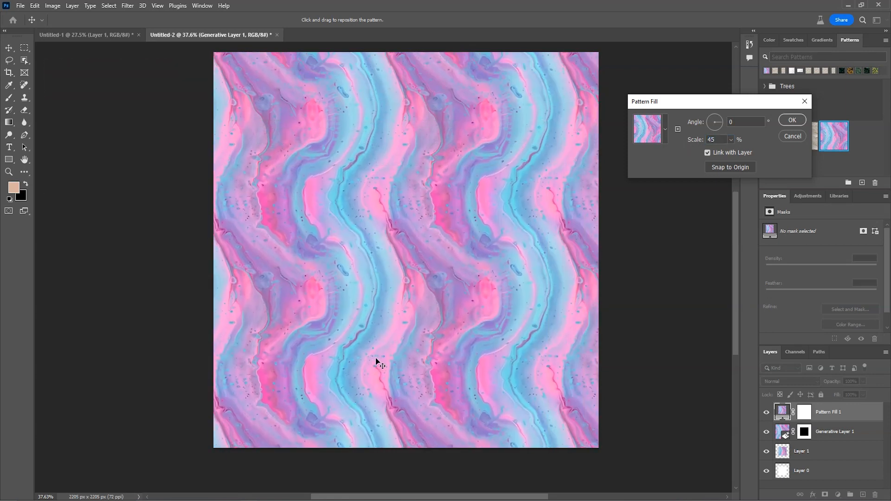
{"action": "left_click", "coordinate": [791, 120]}
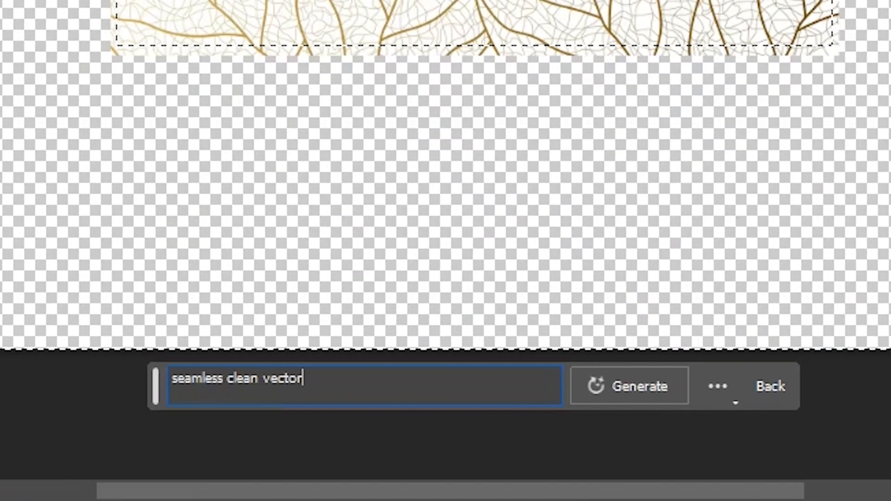
Generate a 'seamless clean vector' fill for the transparent area around the gold leaf.
{"action": "left_click", "coordinate": [629, 386]}
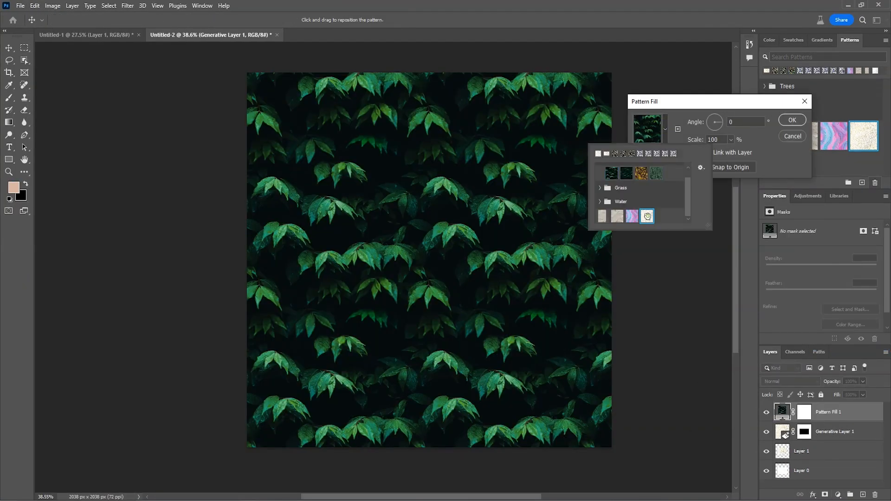
Choose the gold leaf pattern and select the Scale value to change it to 62%.
{"action": "left_click", "coordinate": [646, 216]}
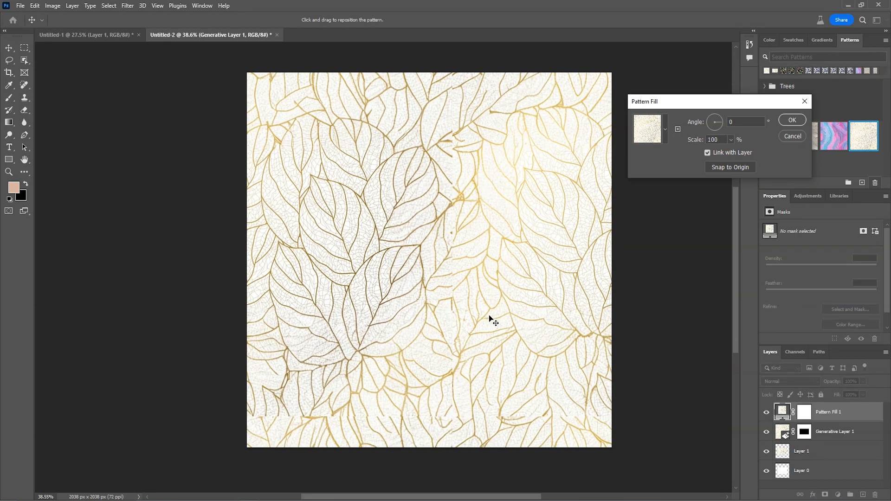
{"action": "triple_click", "coordinate": [717, 139]}
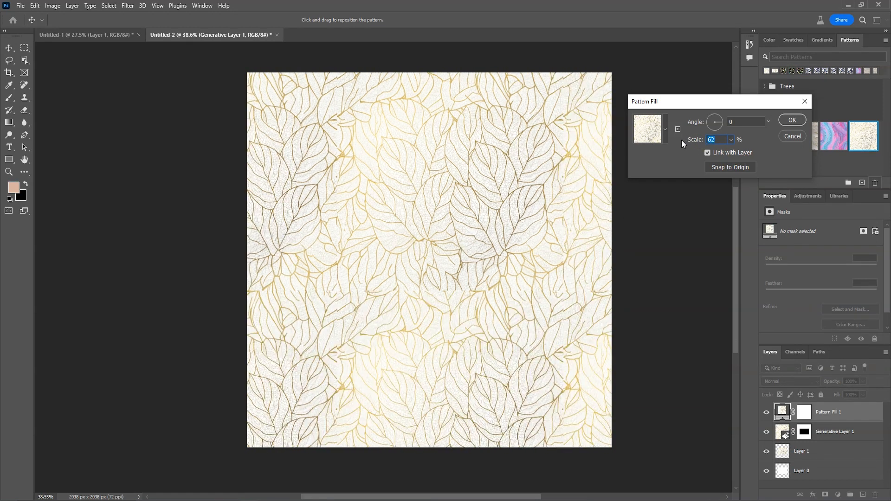